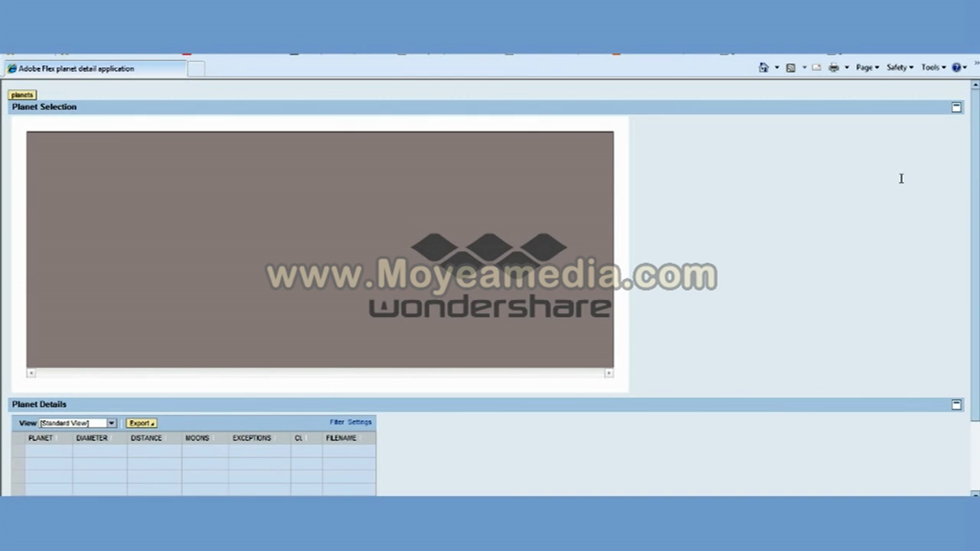
mouse_move(854, 177)
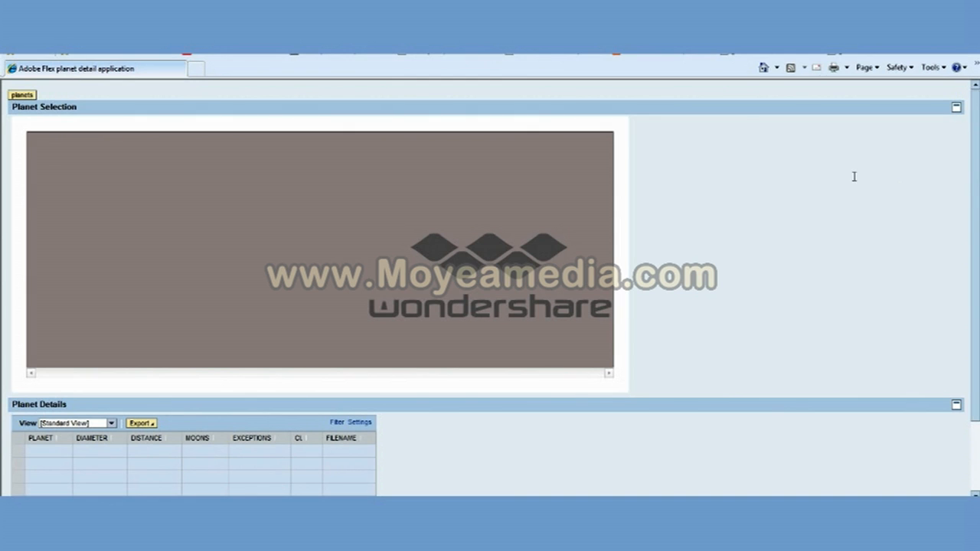
mouse_move(268, 144)
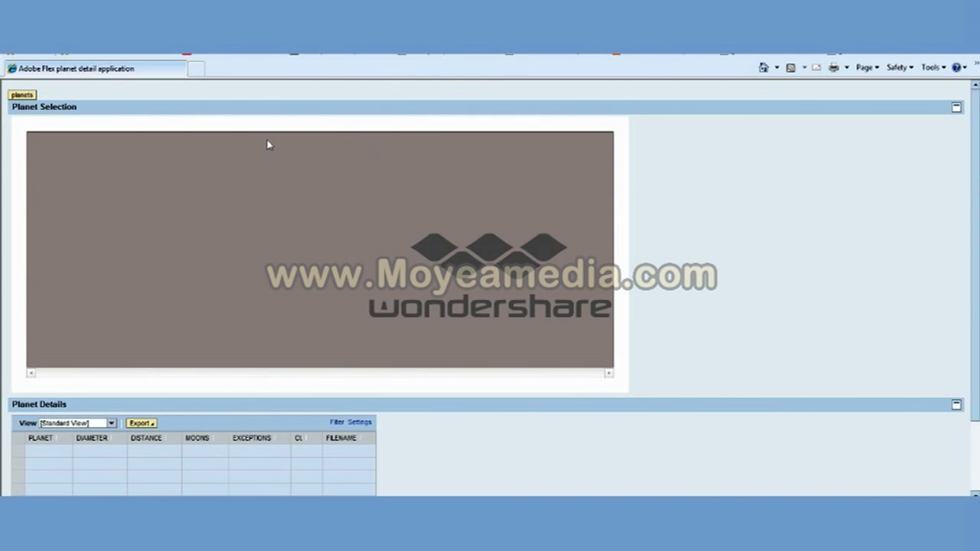
mouse_move(802, 280)
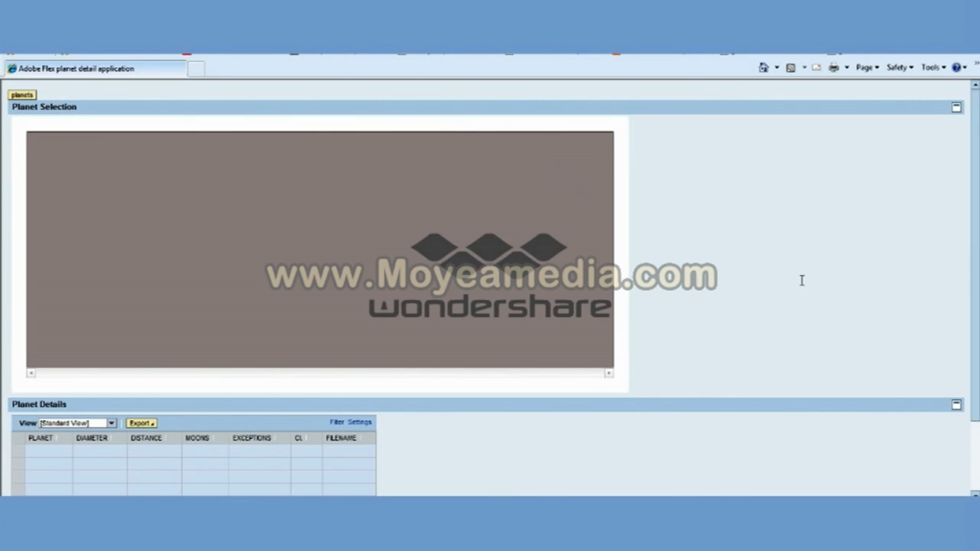
Step: Scroll down and load the planet data into the page
scroll("down", 3)
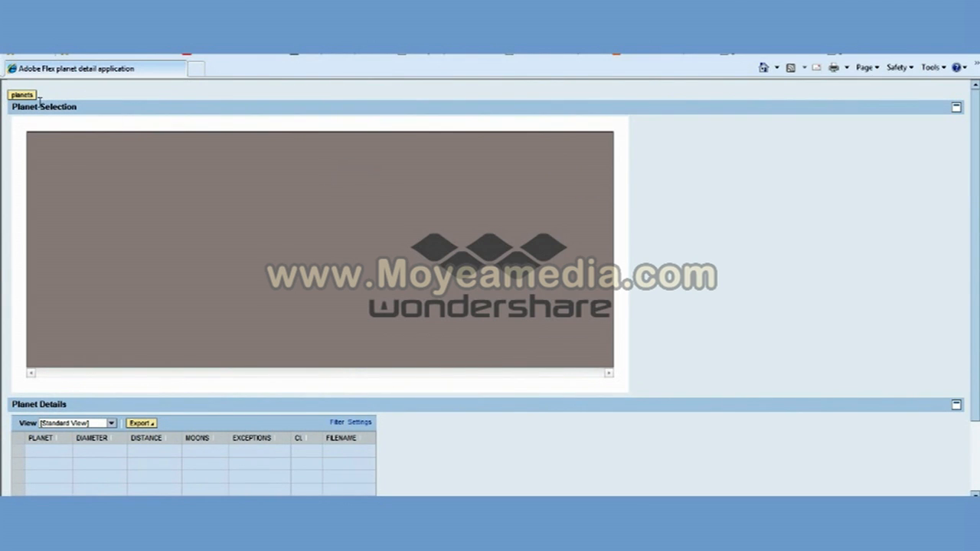
left_click(22, 94)
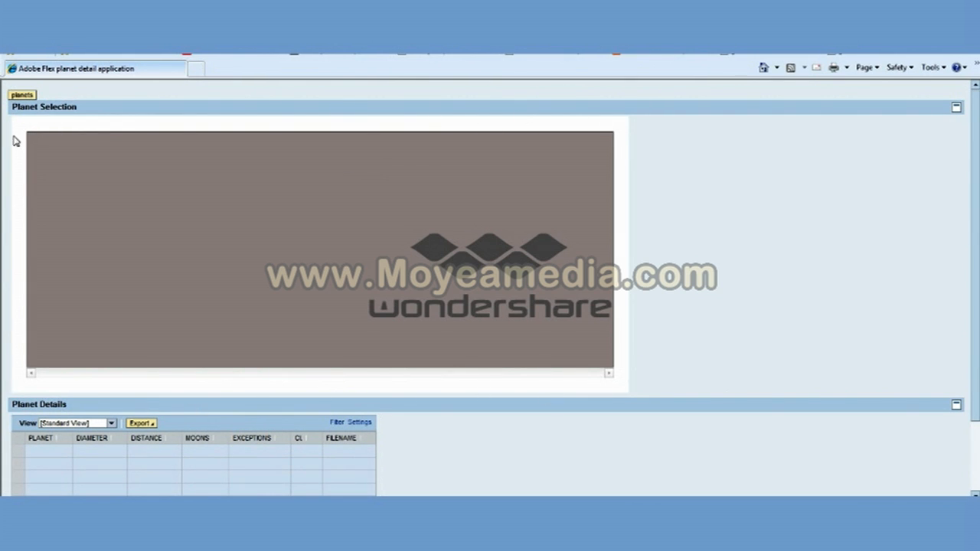
scroll("down", 3)
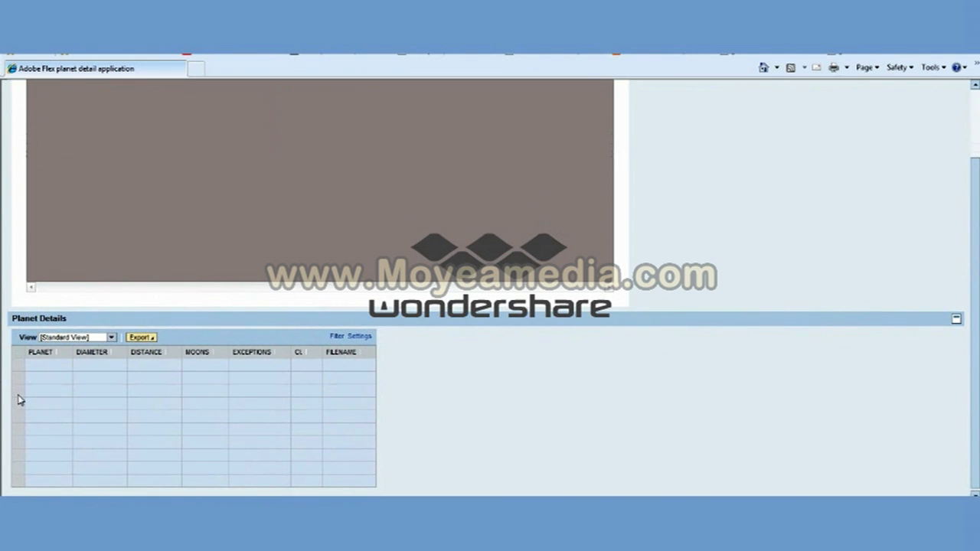
mouse_move(33, 382)
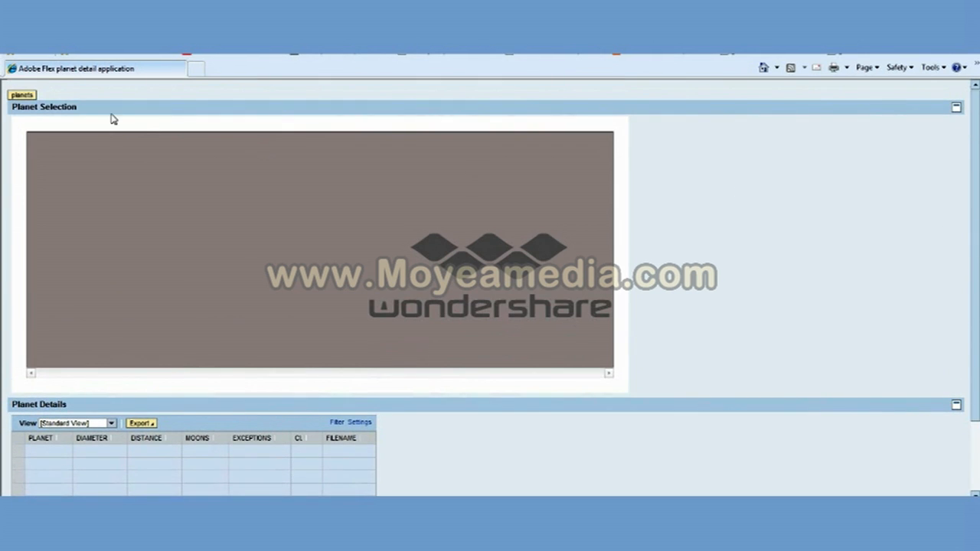
left_click(22, 94)
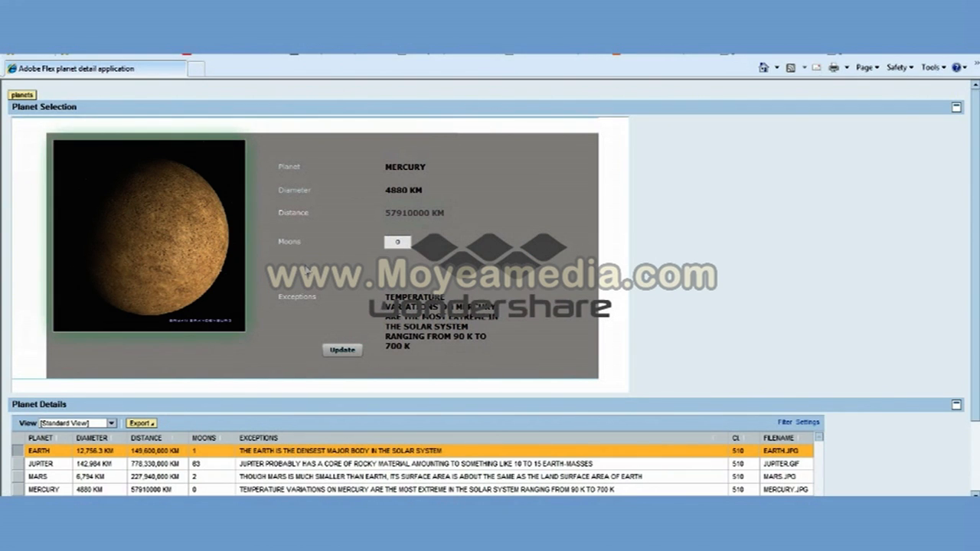
mouse_move(312, 231)
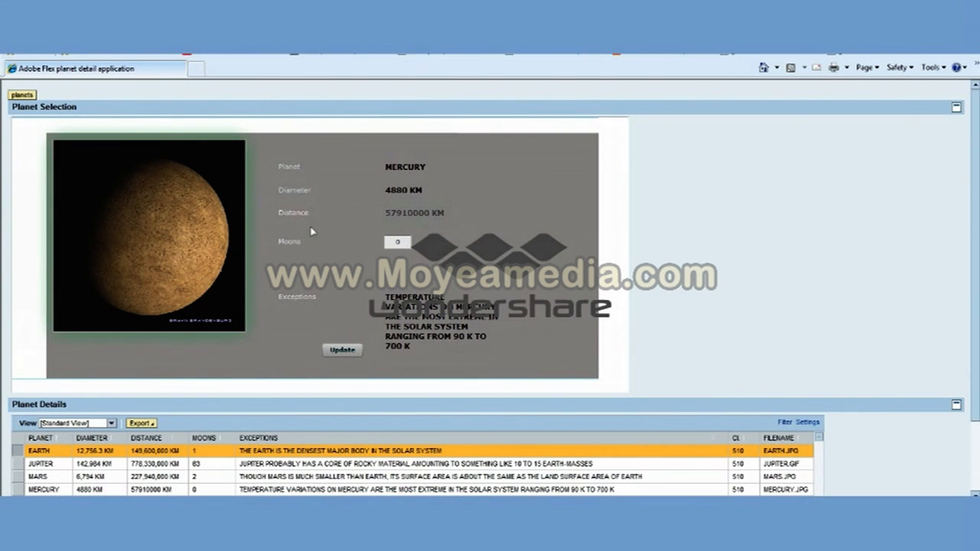
mouse_move(311, 217)
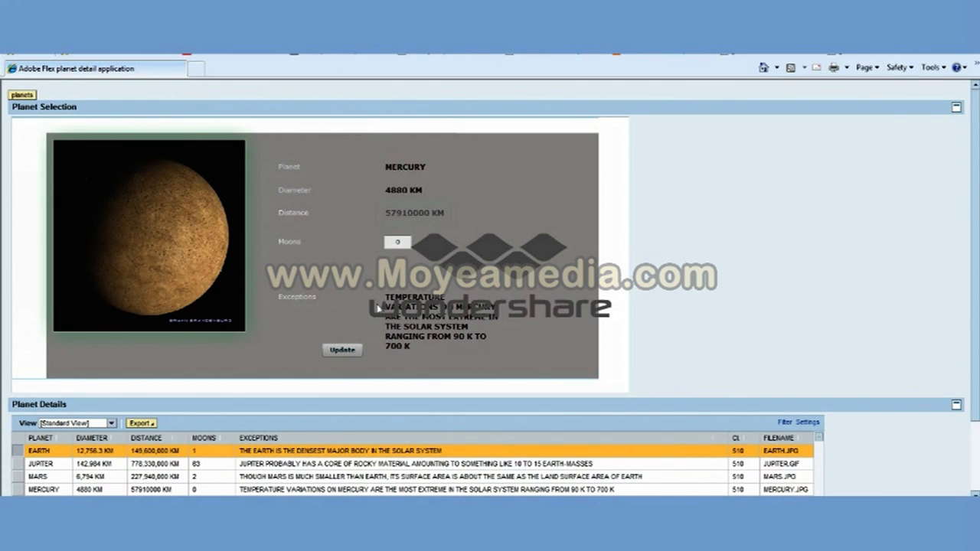
mouse_move(399, 272)
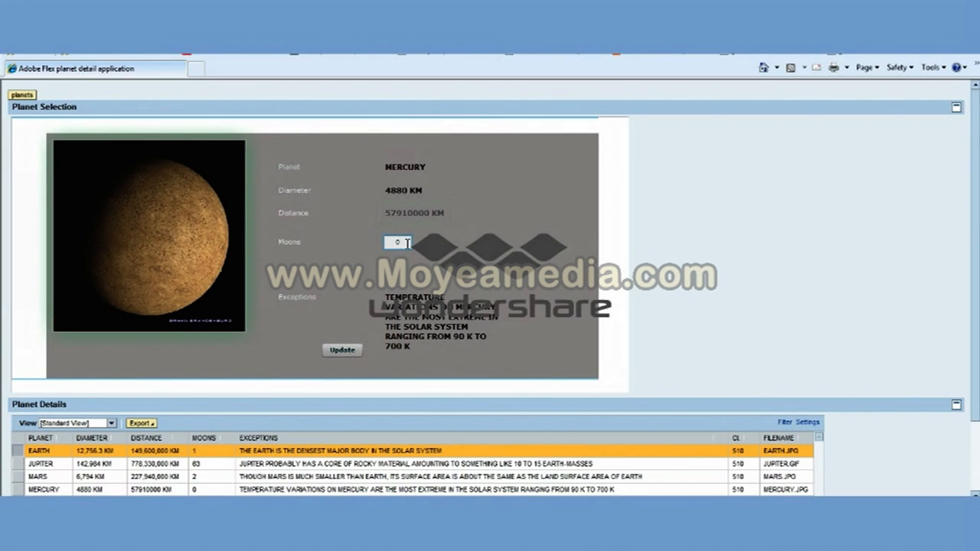
Step: Enter 10 as Mercury's number of moons and submit the update
type("d")
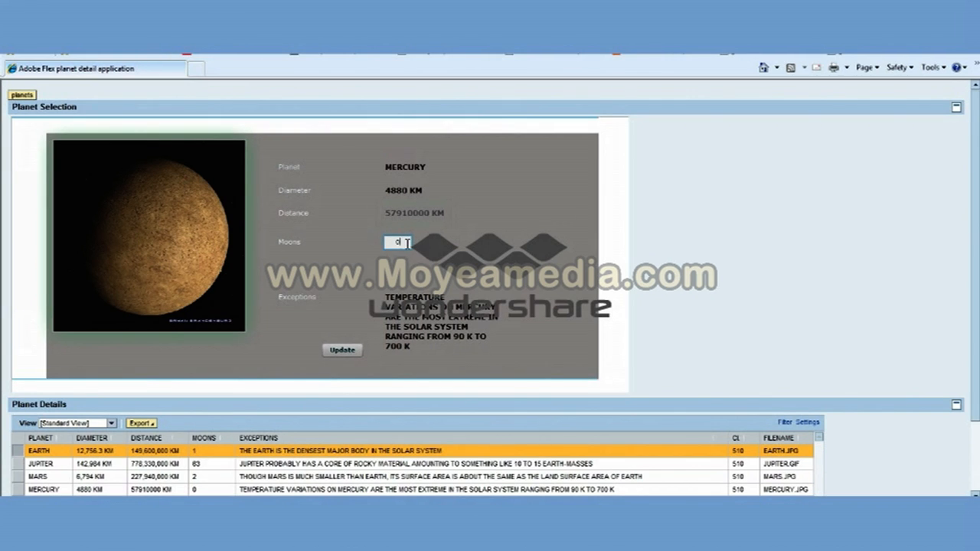
type("0")
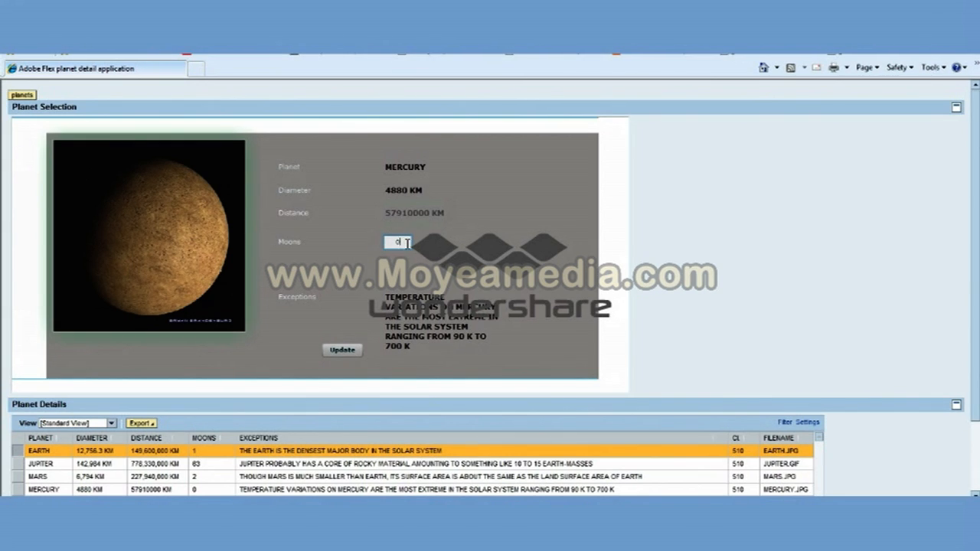
type("1")
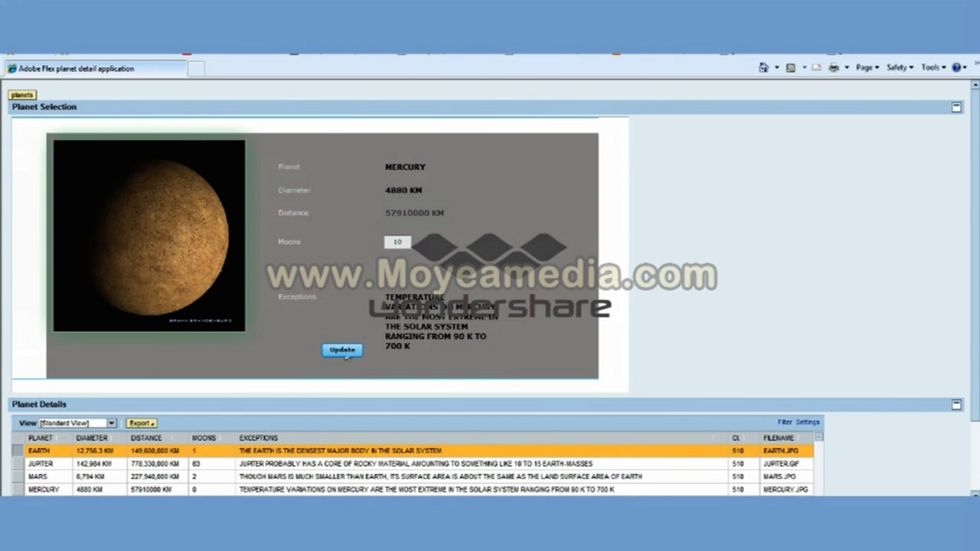
left_click(341, 350)
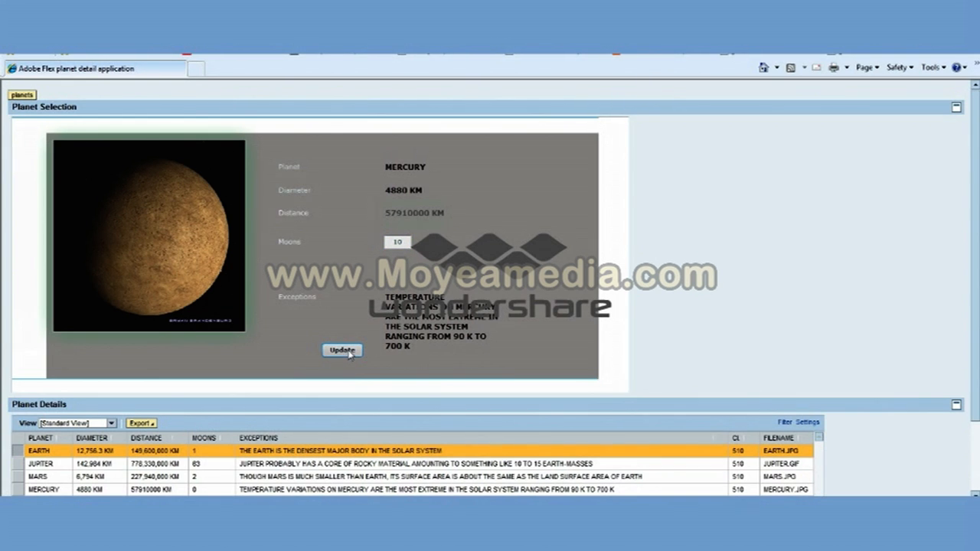
left_click(341, 350)
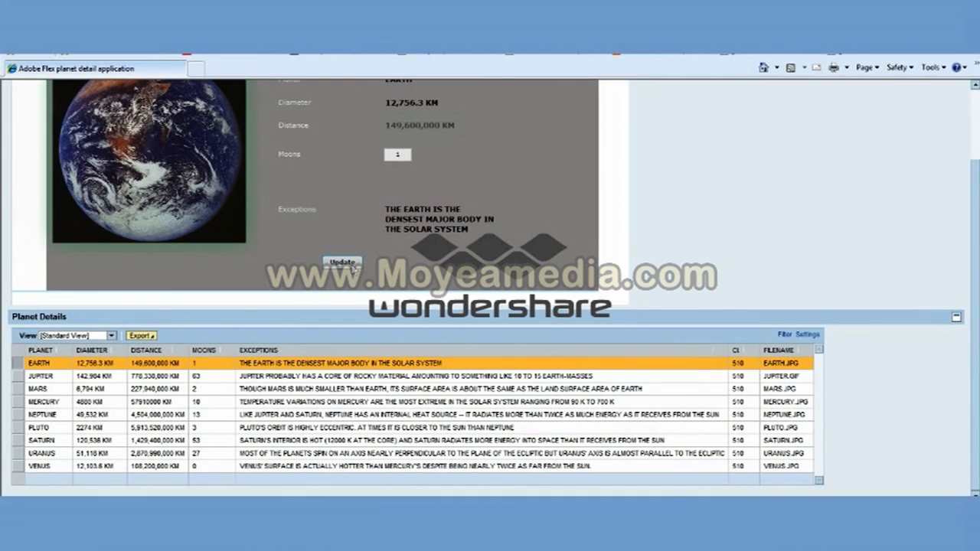
Step: Return from Mercury's detail view to the planet image carousel featuring Earth
left_click(343, 262)
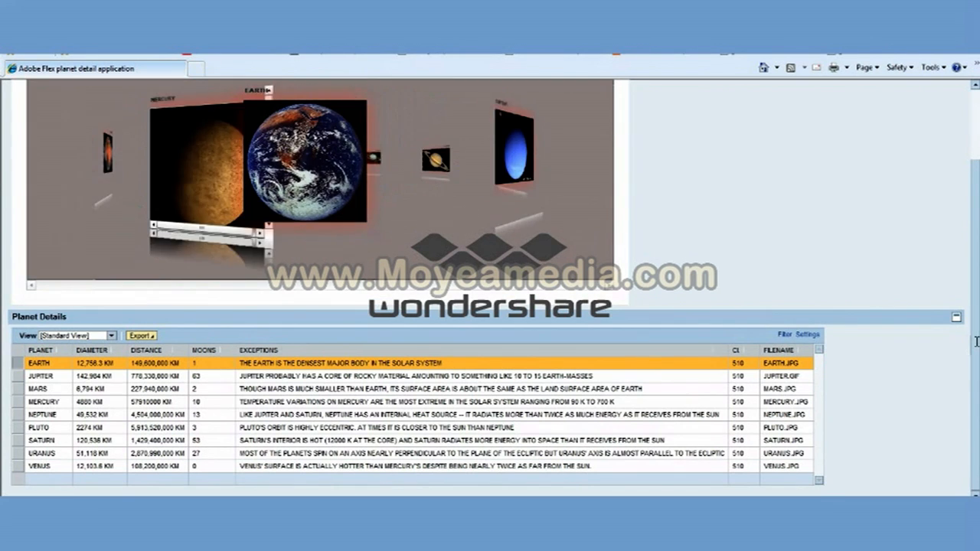